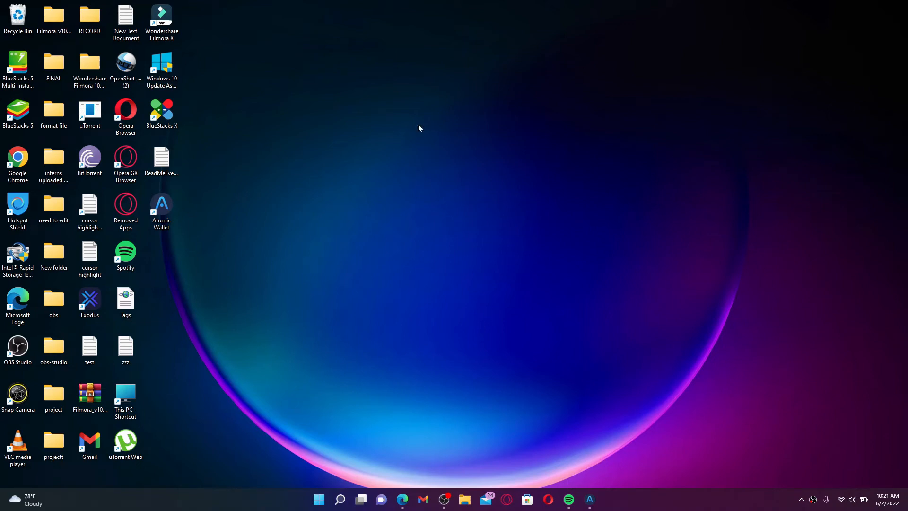
mouse_move(489, 228)
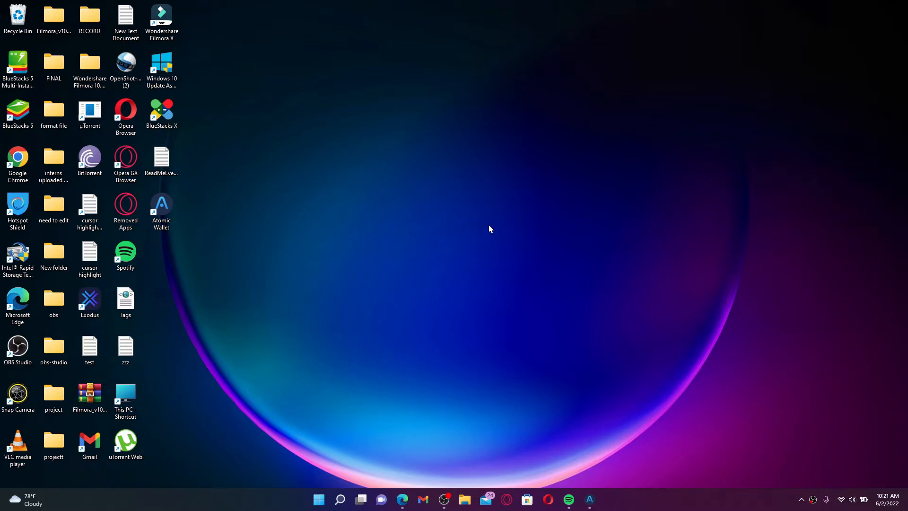
mouse_move(535, 177)
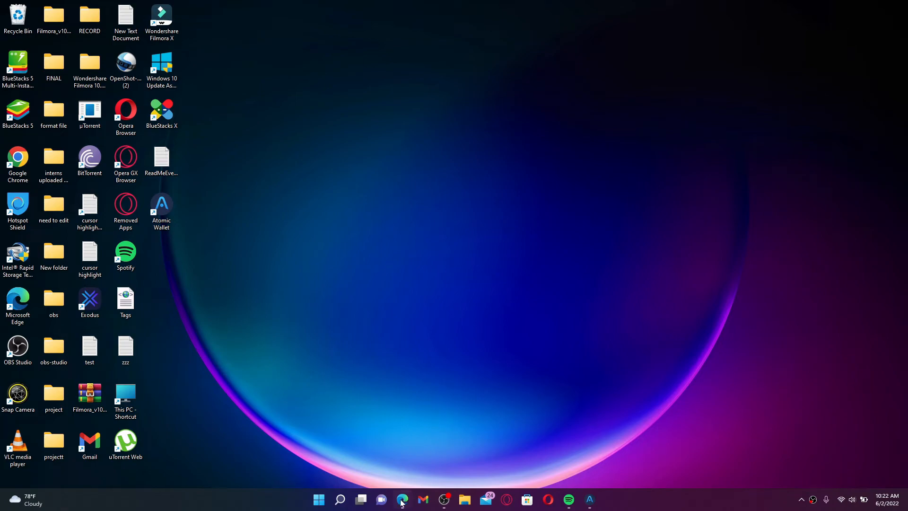
Step: Launch Microsoft Edge and go to partner.booking.com
left_click(403, 499)
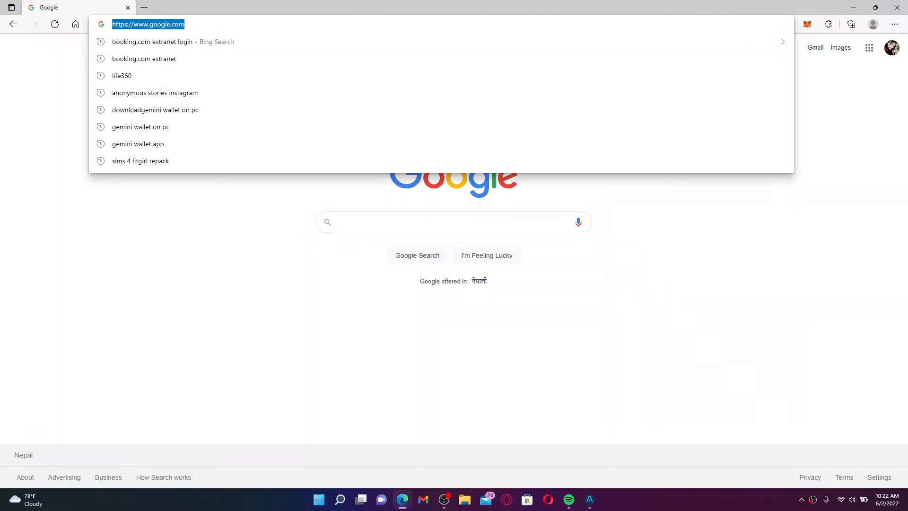
type("partner.booking.com")
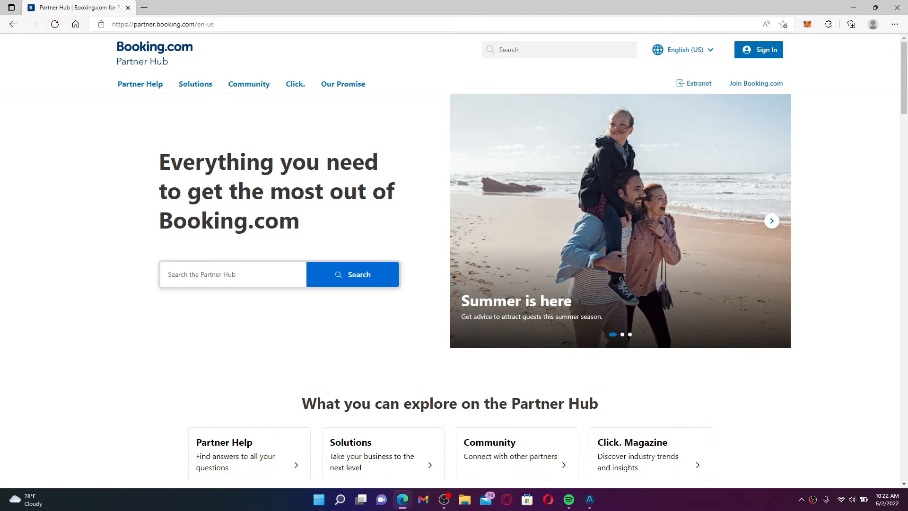
mouse_move(704, 91)
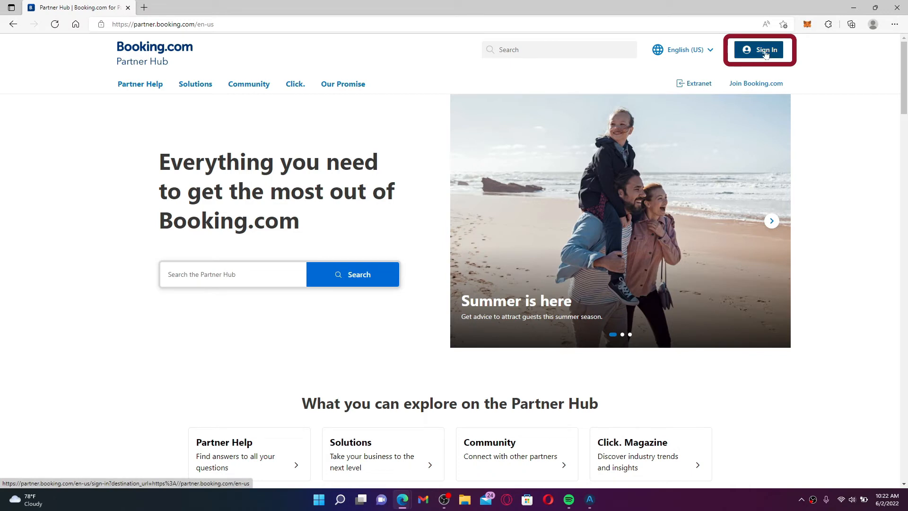
Step: Open the Partner Hub sign-in page and submit the pre-filled username
left_click(766, 50)
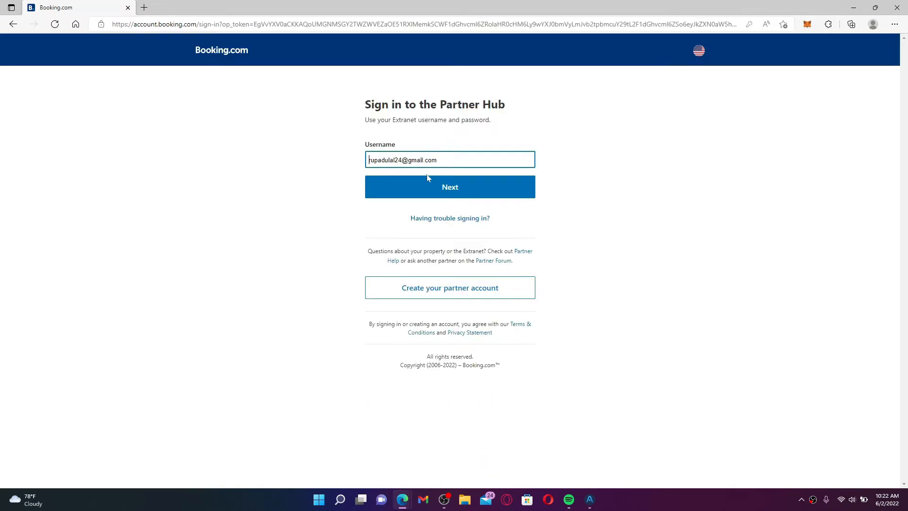
mouse_move(511, 115)
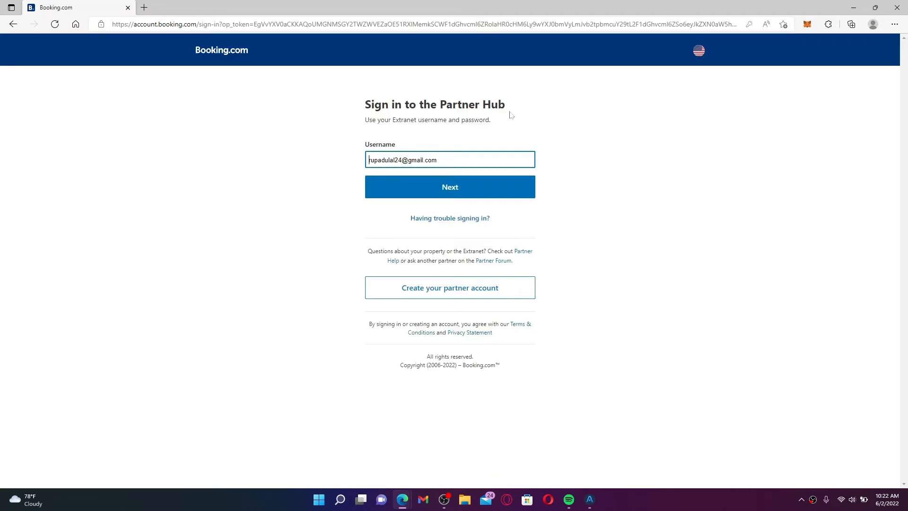
left_click(450, 186)
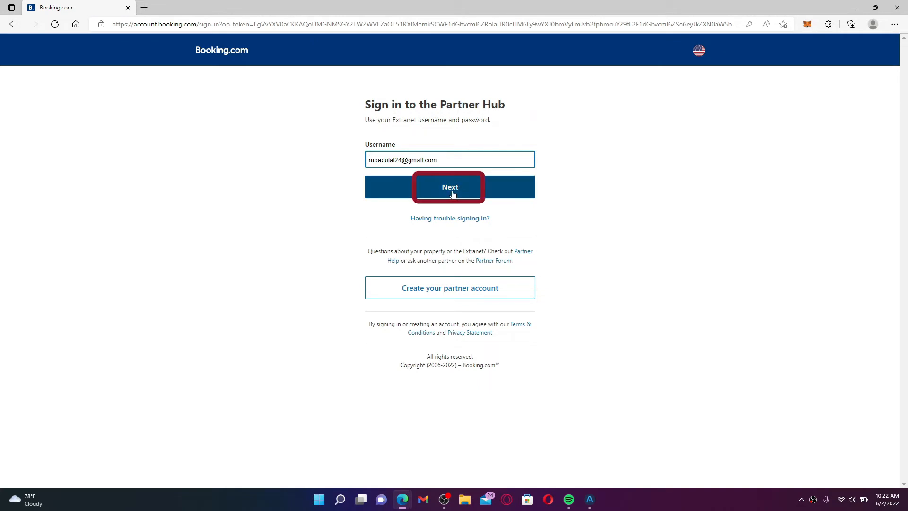
left_click(451, 187)
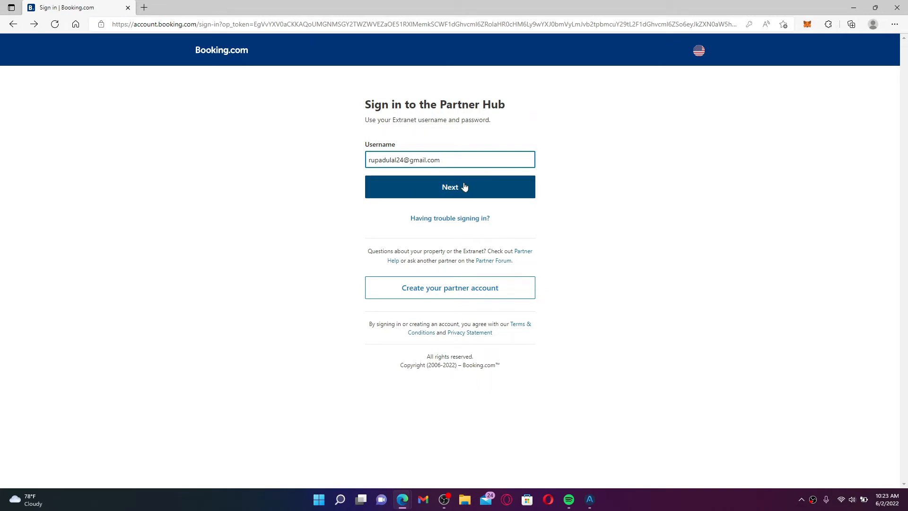